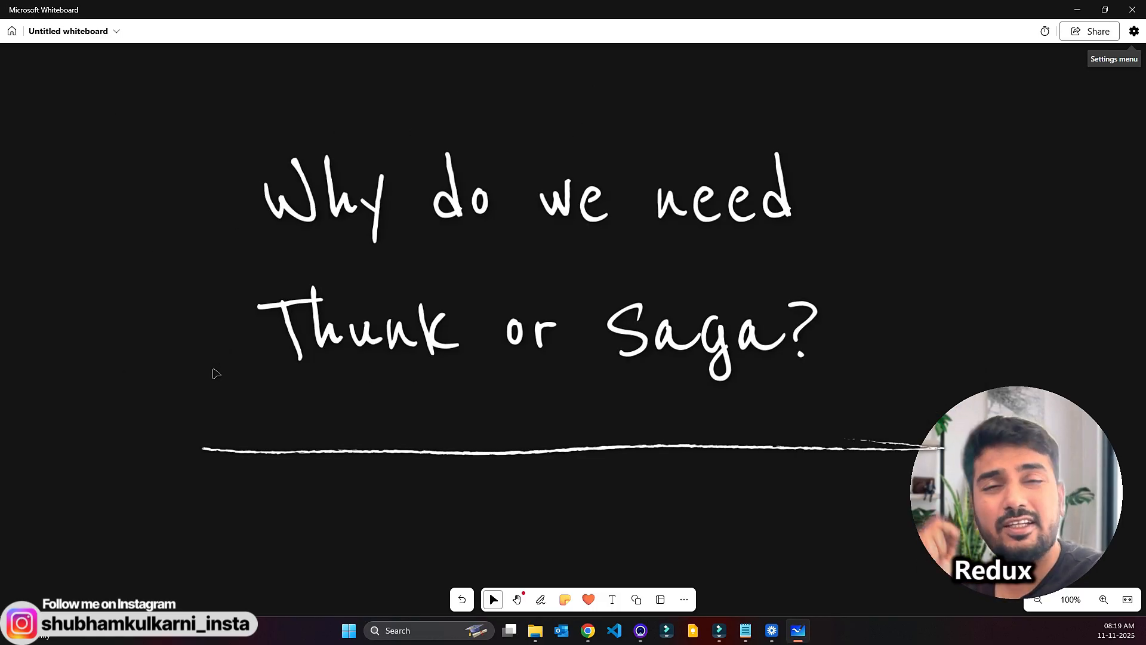
mouse_move(475, 374)
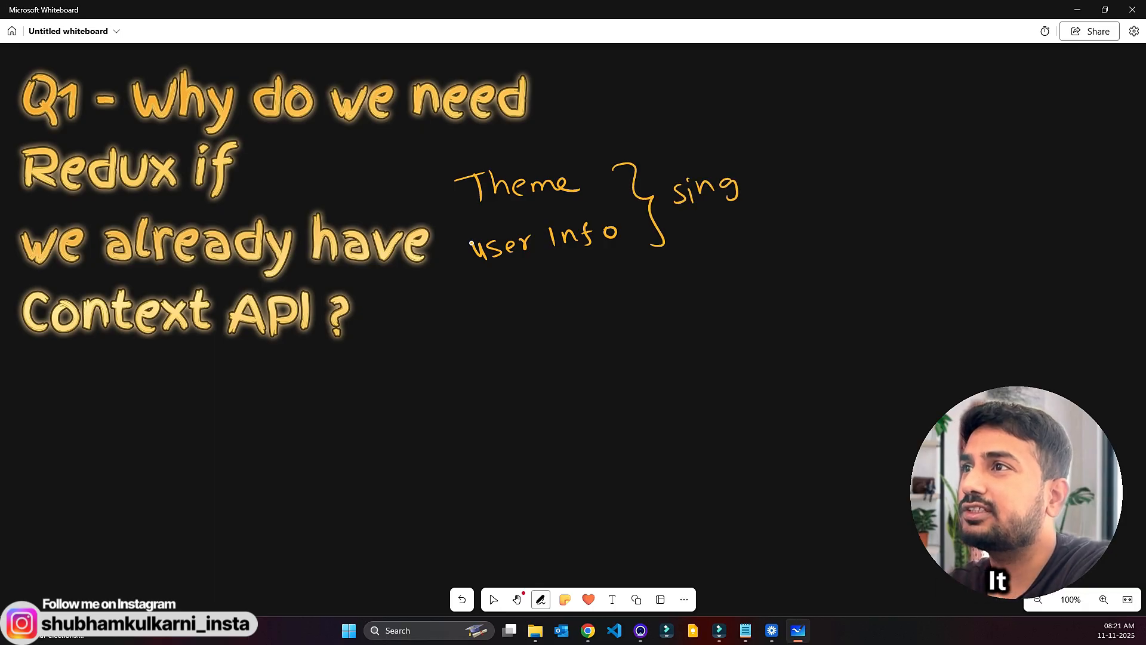
Step: Handwrite Theme, User Info braced as single, and Redux — Store with underlines beside Q1
left_click(493, 600)
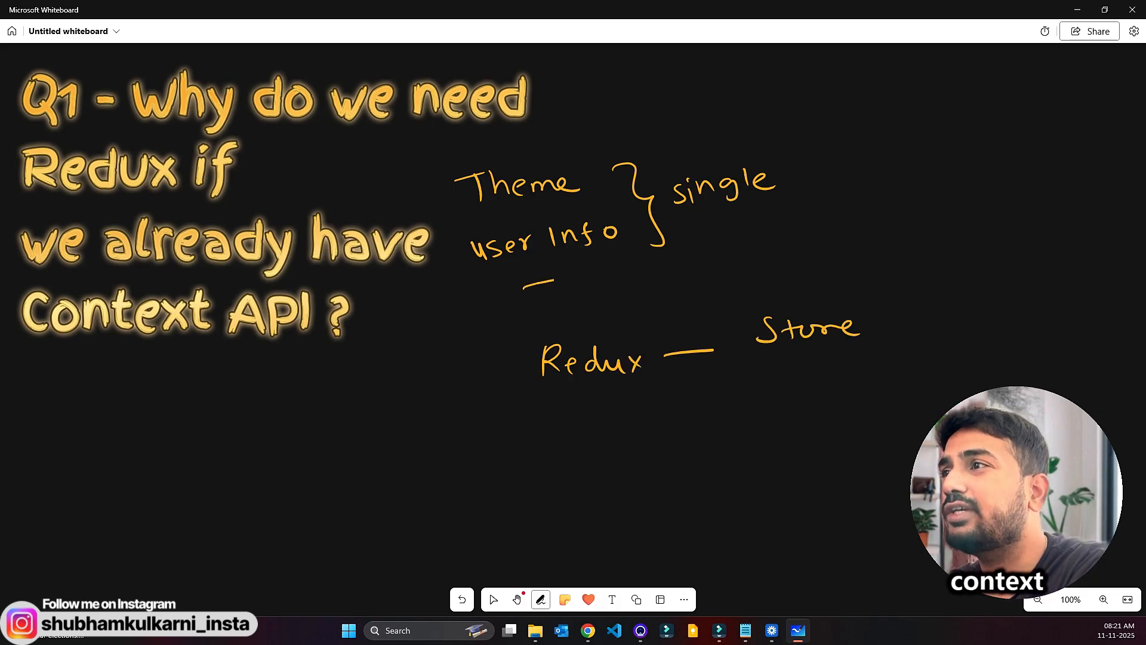
left_click(493, 600)
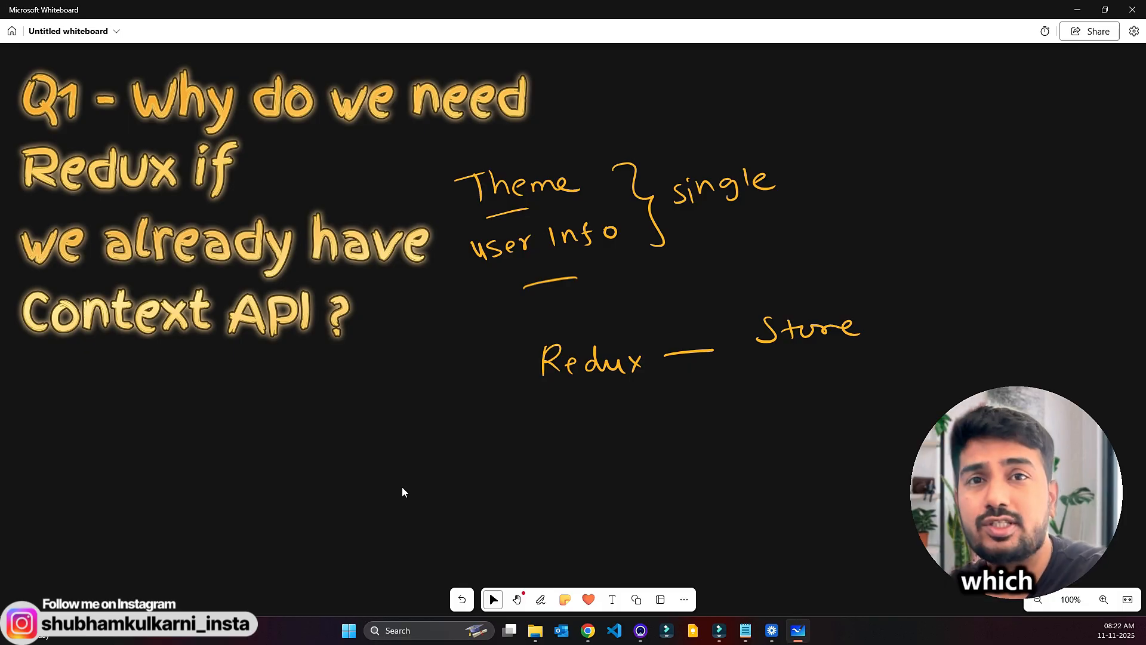
left_click(540, 598)
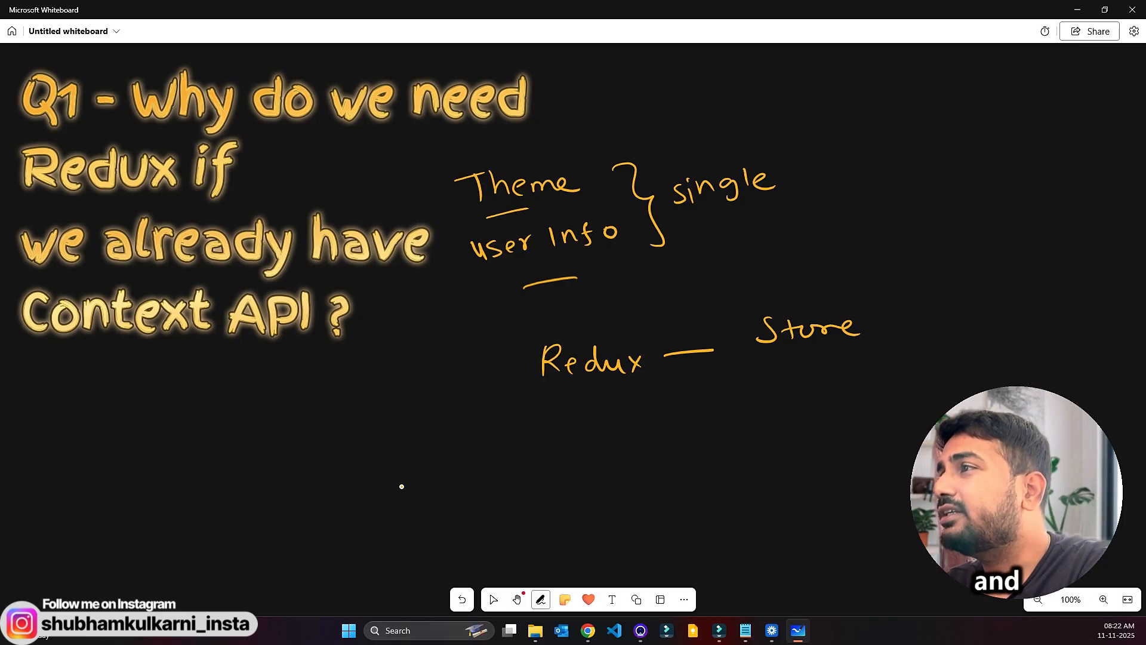
left_click(494, 599)
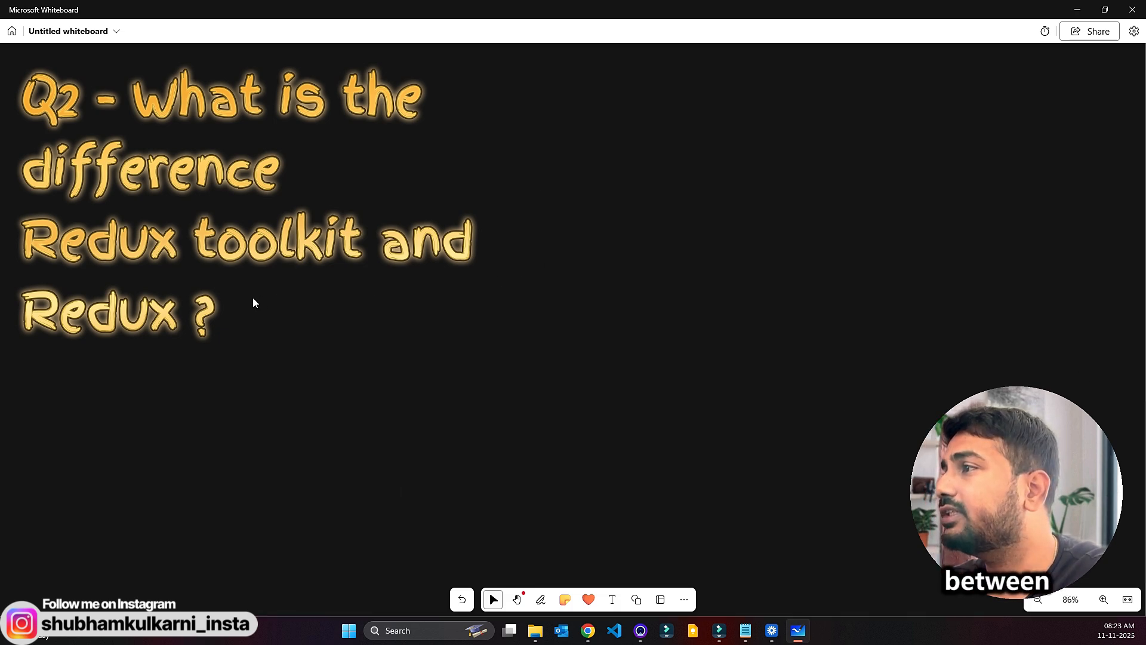
Step: Draw a boxed Core with an arrow to a boxed A.V. beside the Q2 heading
left_click(539, 600)
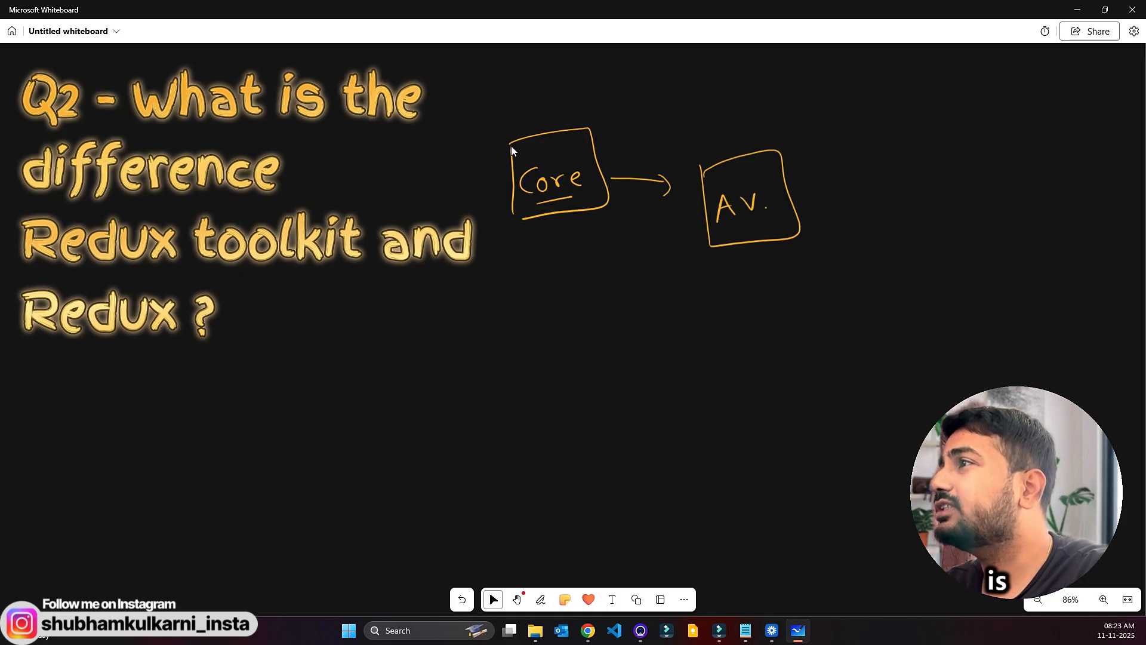
mouse_move(420, 354)
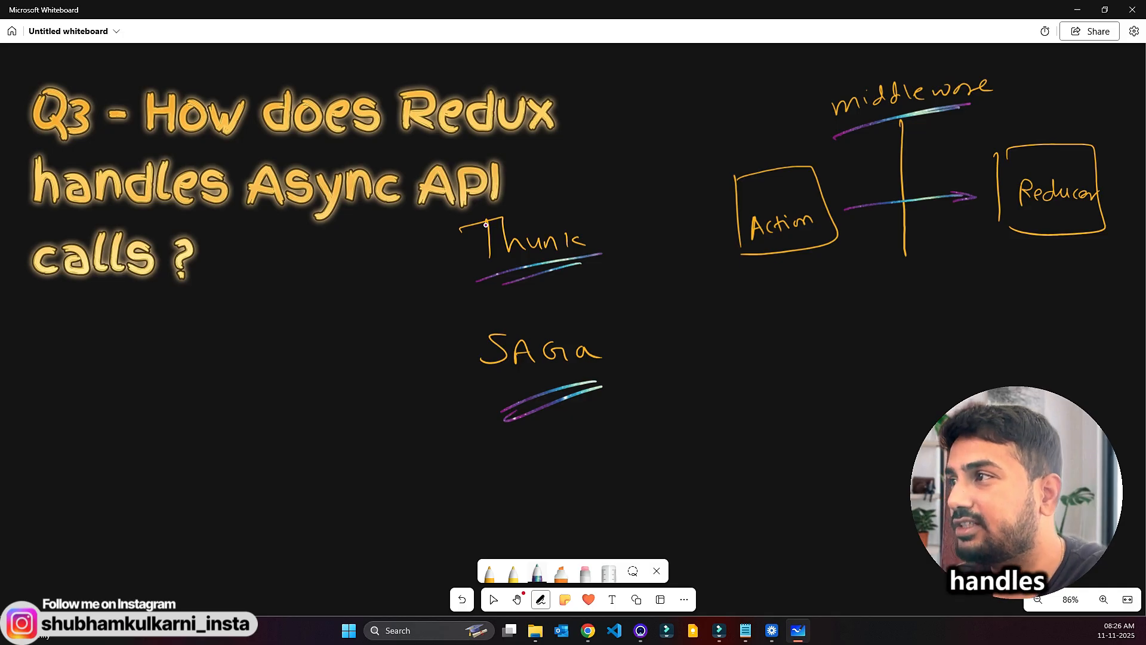
left_click(493, 599)
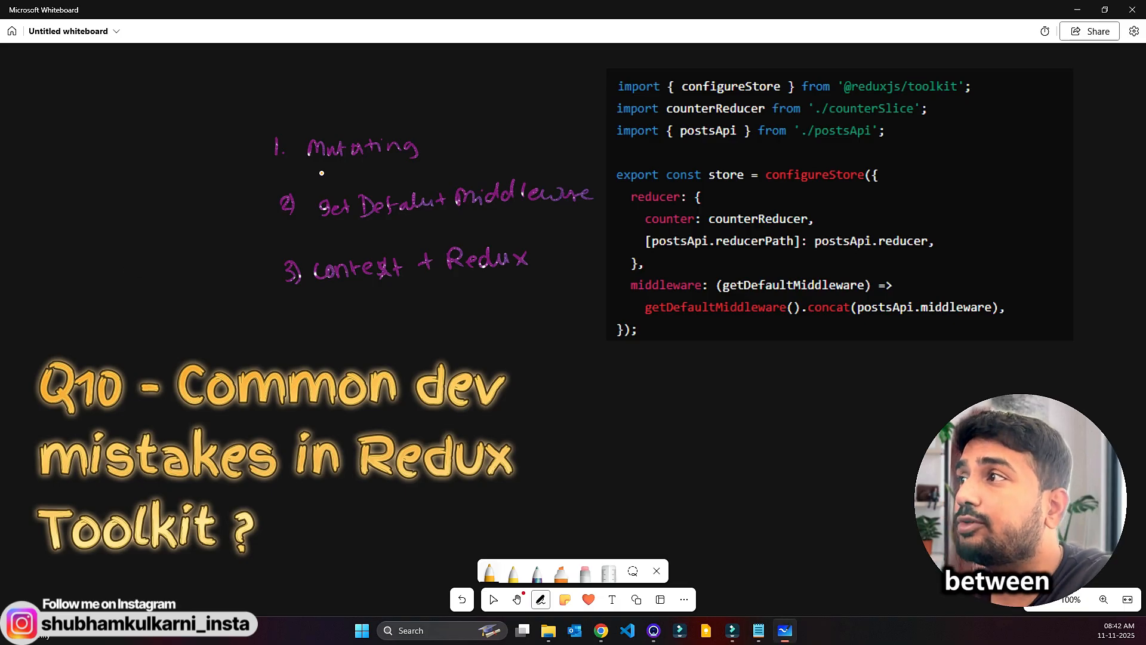
Step: Underline Mutating, Get Default Middleware, Context, Redux and the getDefaultMiddleware/concat code in yellow
left_click_drag(314, 165, 362, 159)
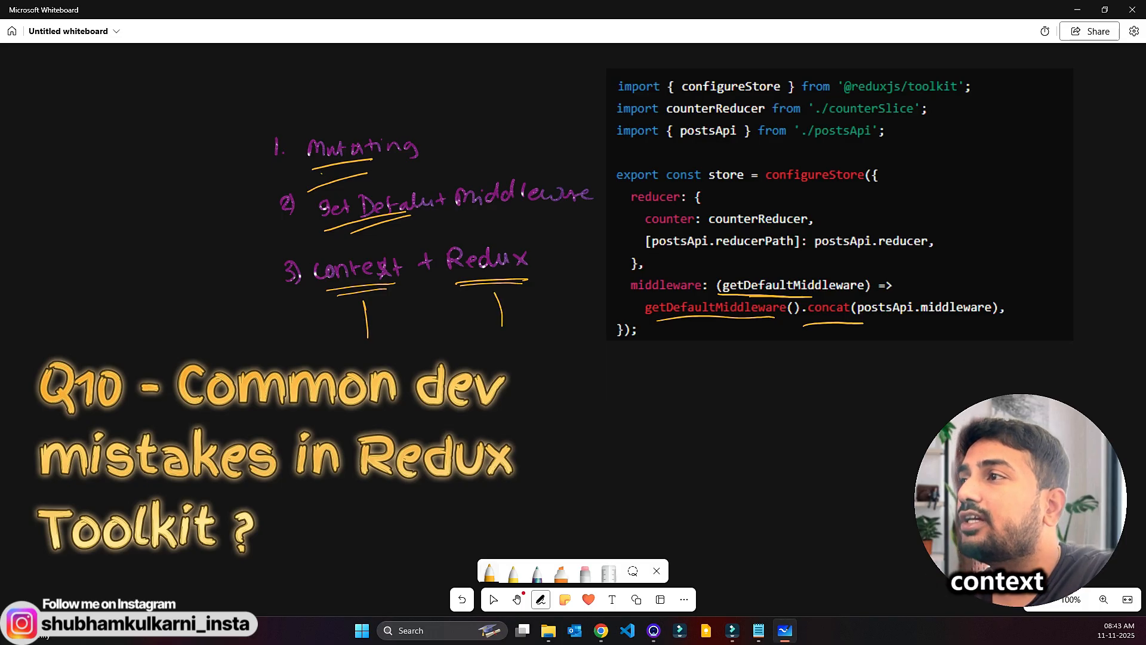
left_click(494, 600)
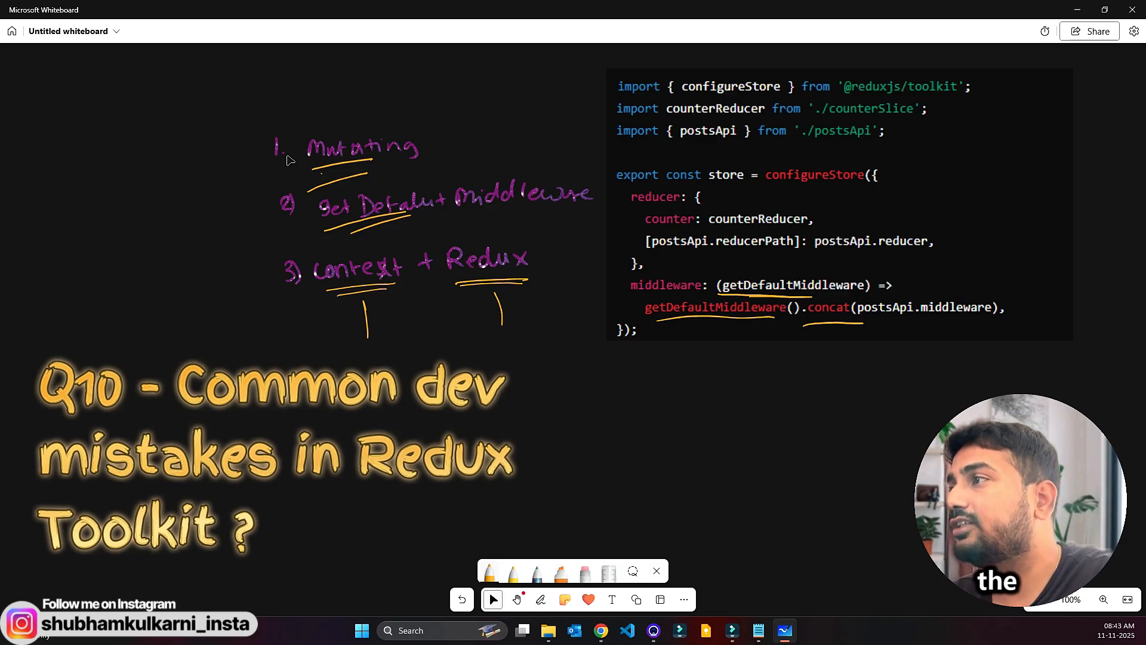